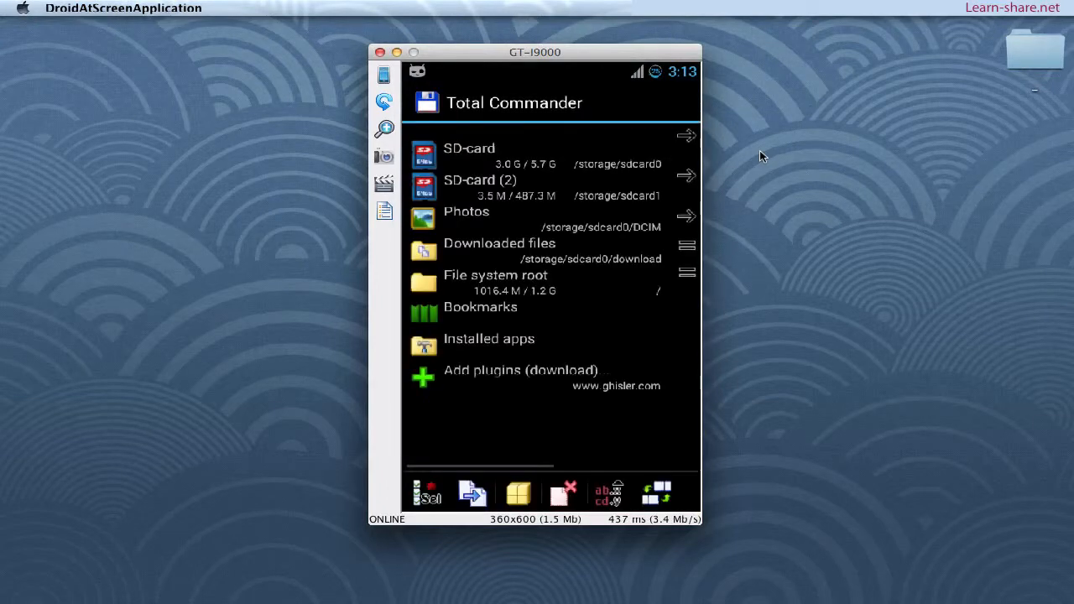
# Step: Browse the internal SD card down to the Download folder listing the gapps and Hellybean zips
pyautogui.click(470, 155)
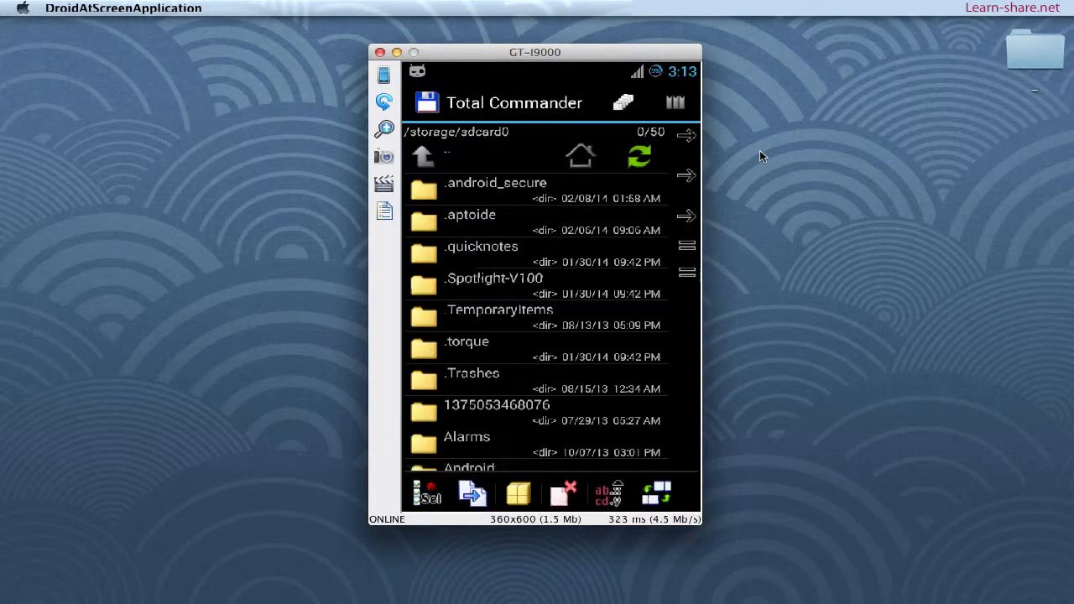
pyautogui.scroll(-3)
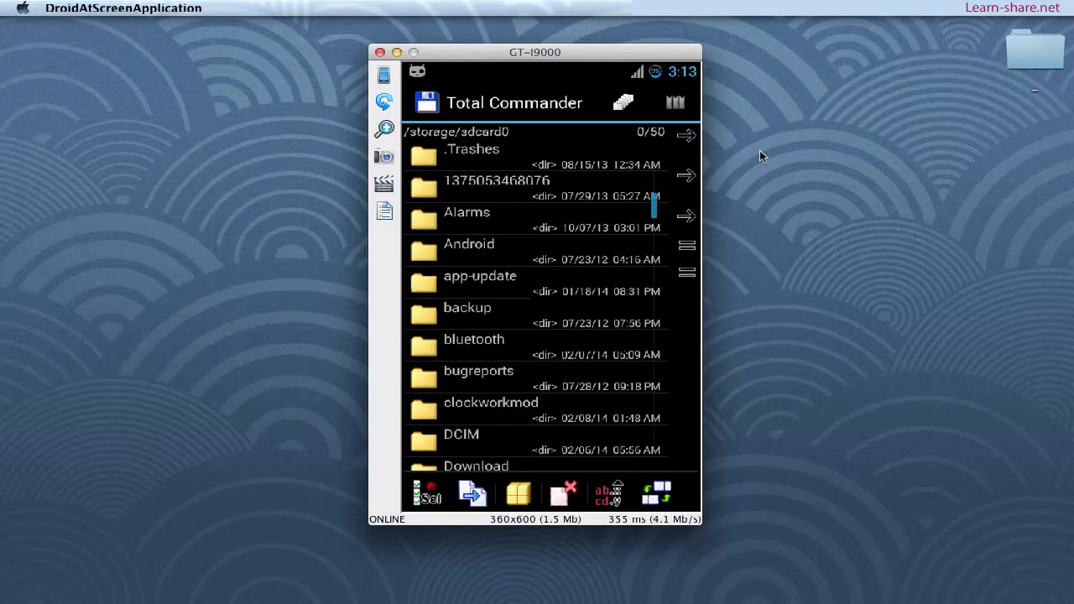
pyautogui.scroll(-3)
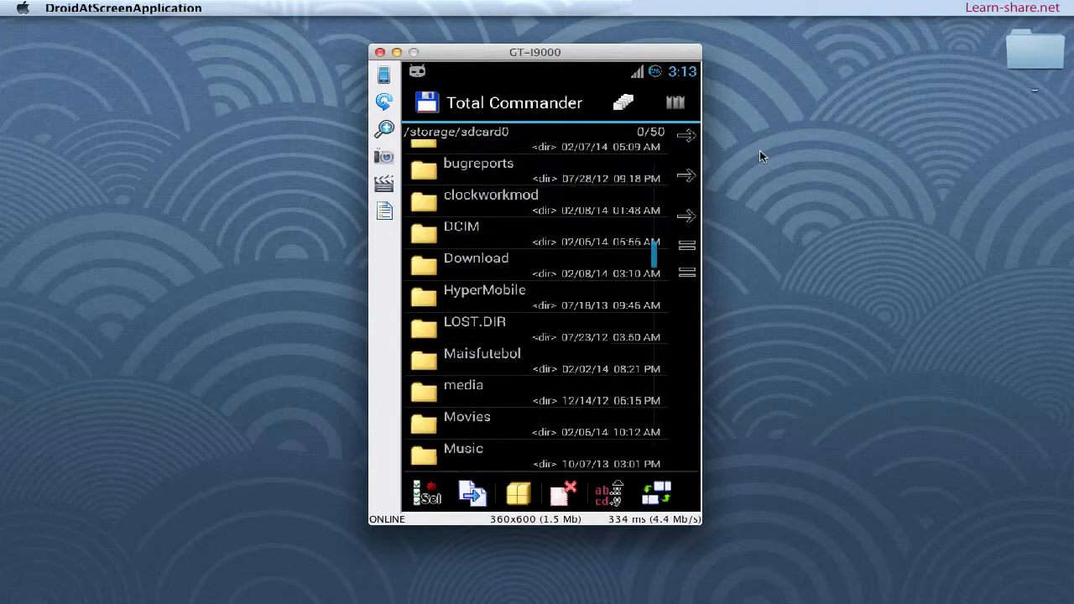
pyautogui.click(477, 259)
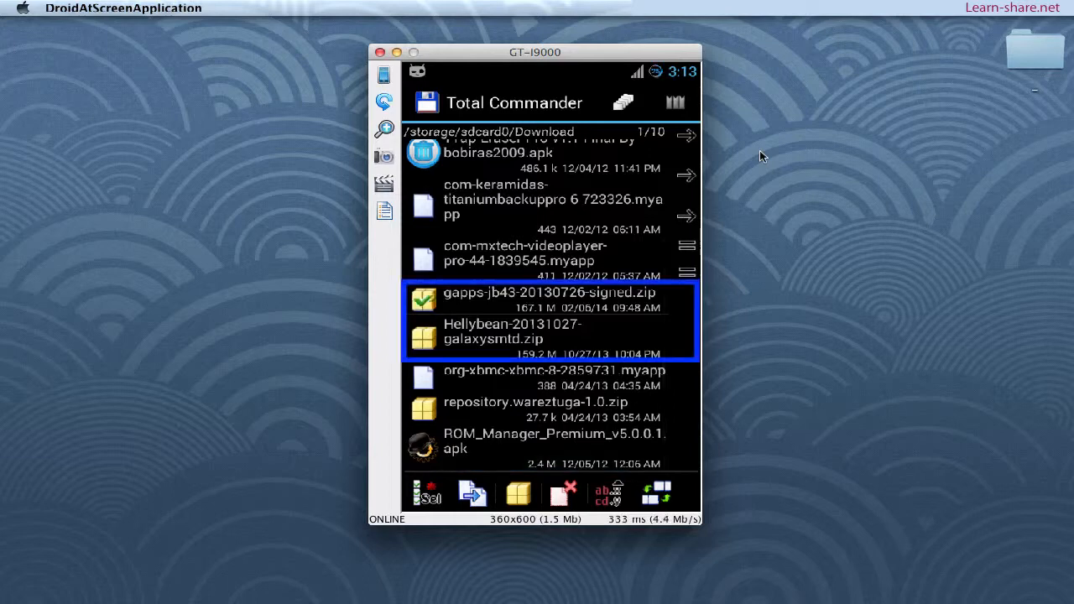
pyautogui.click(423, 339)
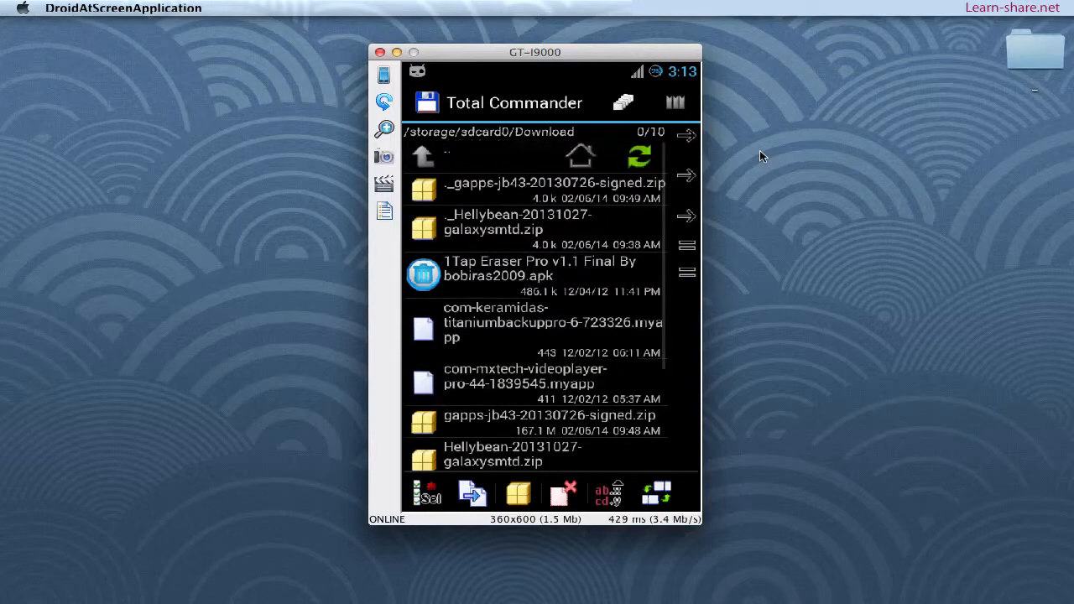
# Step: Choose Recovery in the Reboot phone dialog and confirm with OK
pyautogui.click(423, 154)
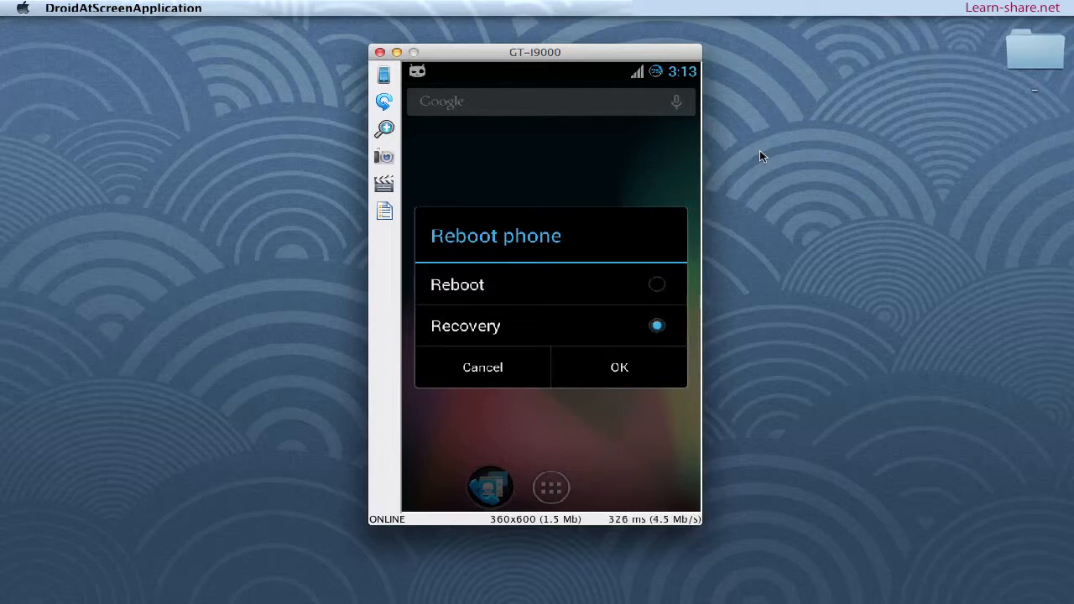
pyautogui.click(618, 366)
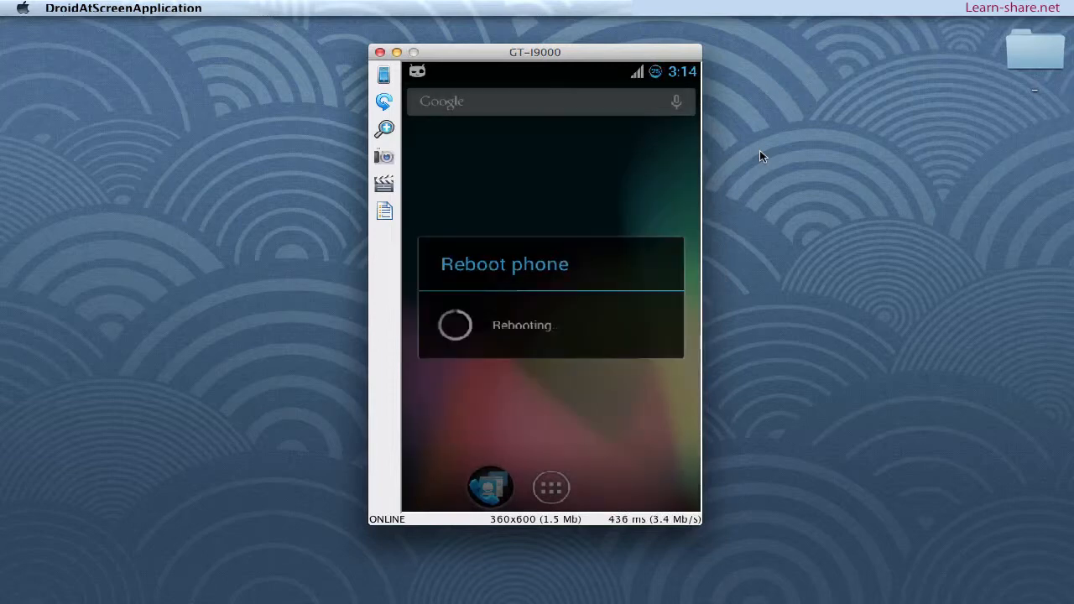